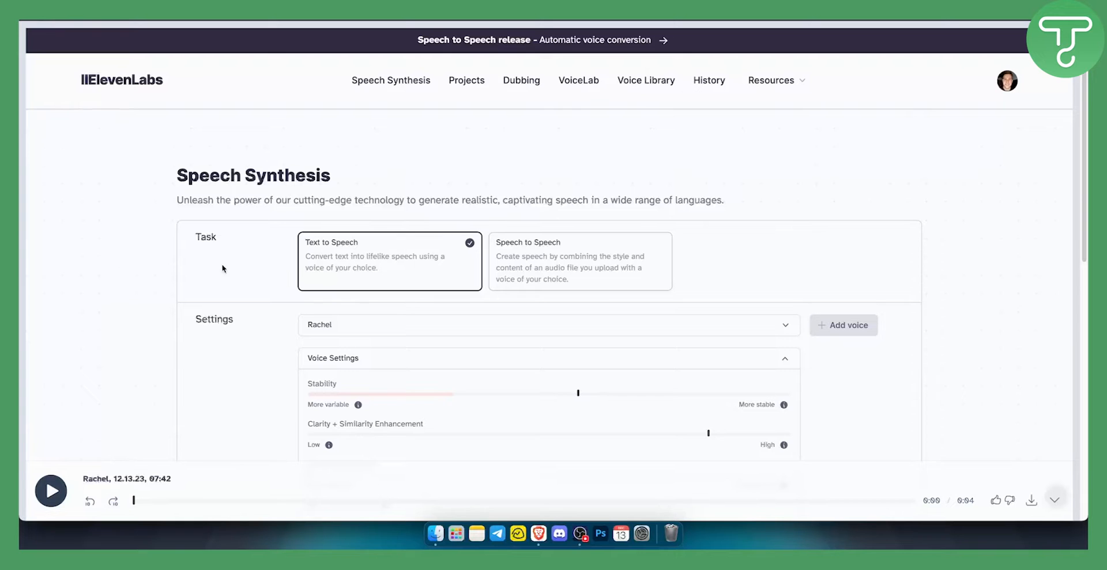
Step: Expand the Voice Settings panel to show Rachel's stability and clarity sliders
scroll("down", 3)
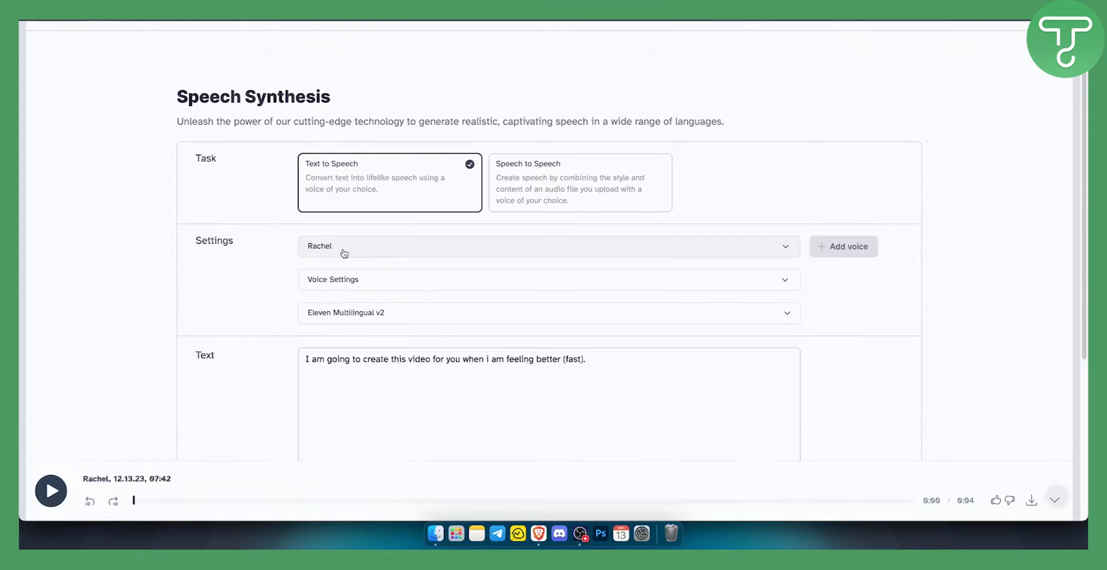
left_click(547, 245)
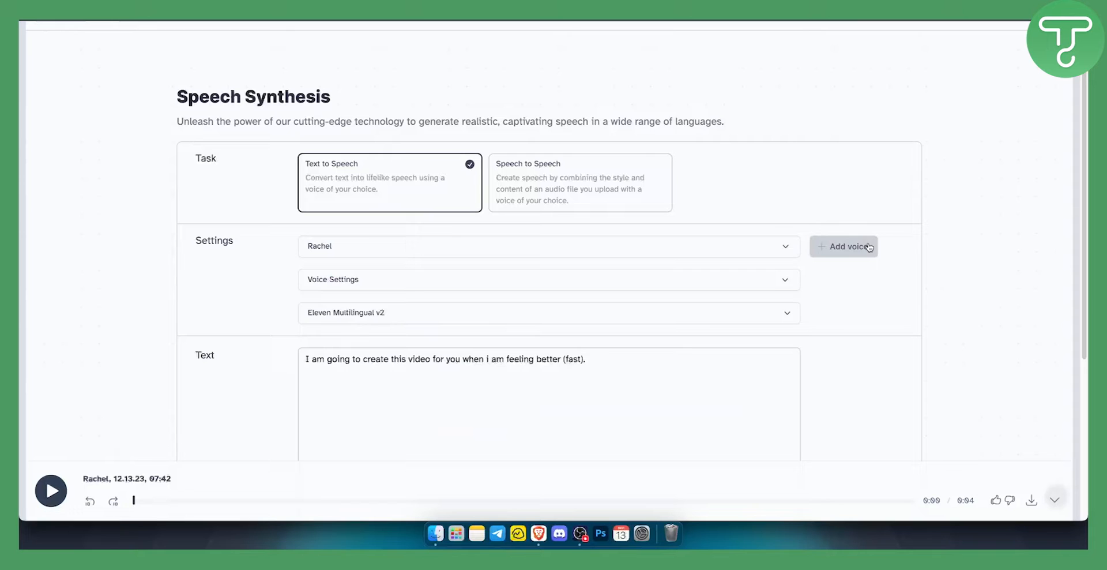
mouse_move(251, 270)
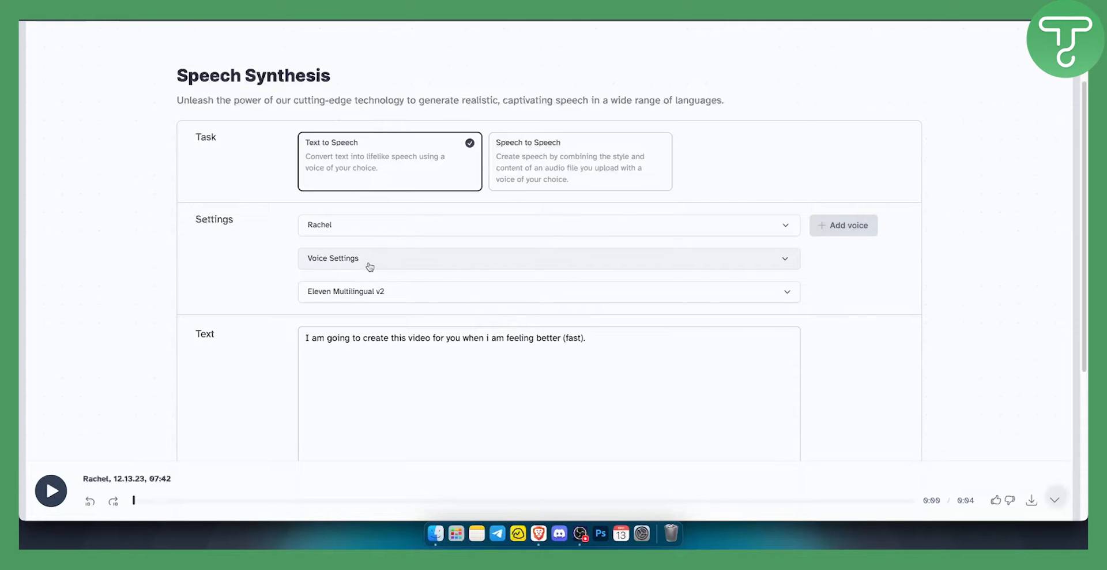
left_click(547, 258)
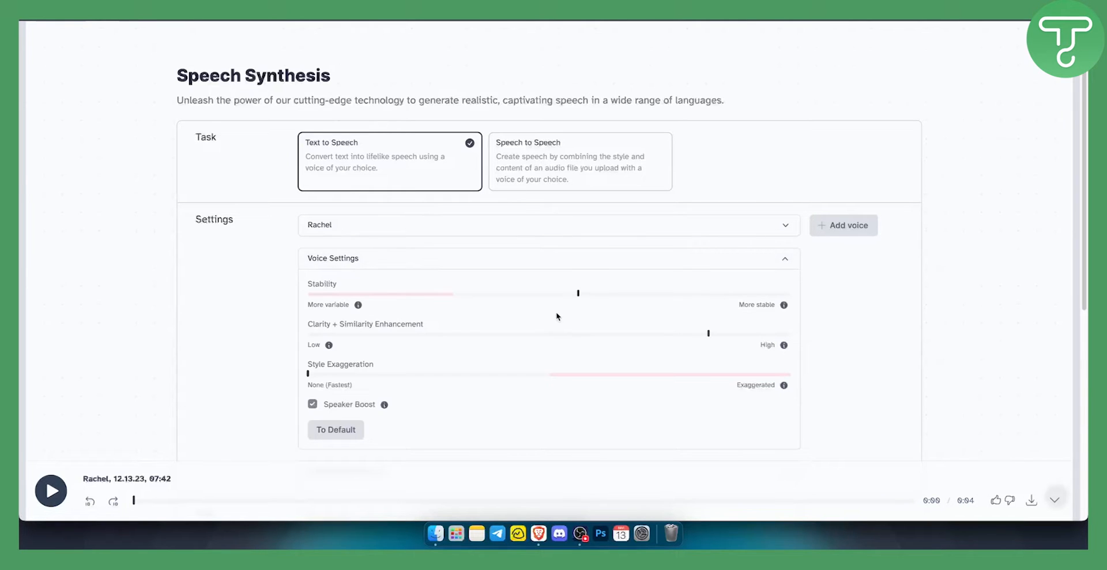
mouse_move(618, 293)
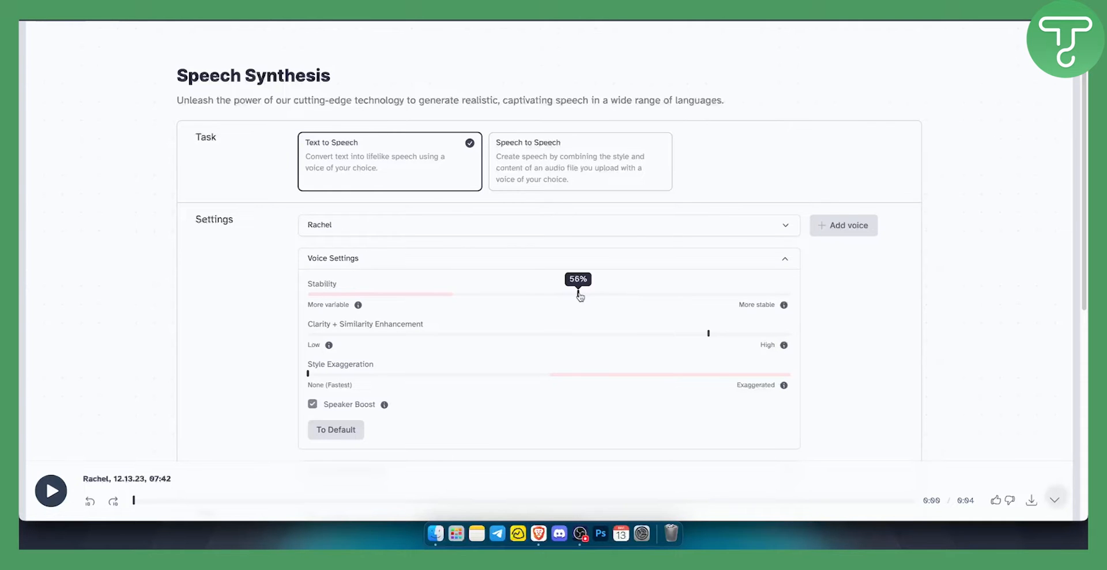
Step: Lower Rachel's Stability slider well below the midpoint
left_click_drag(579, 293, 591, 293)
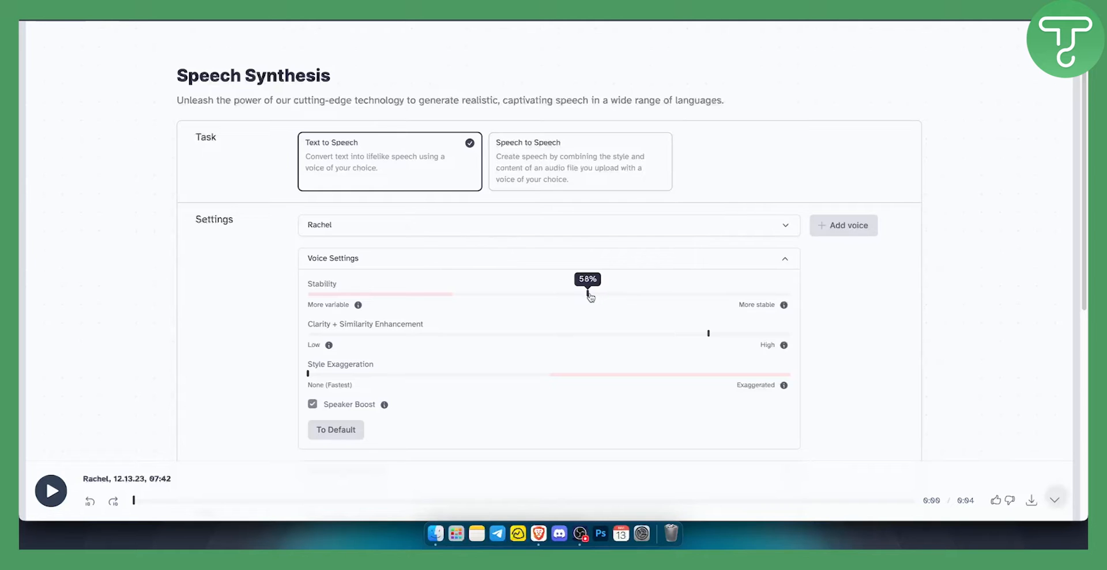
left_click_drag(590, 291, 562, 292)
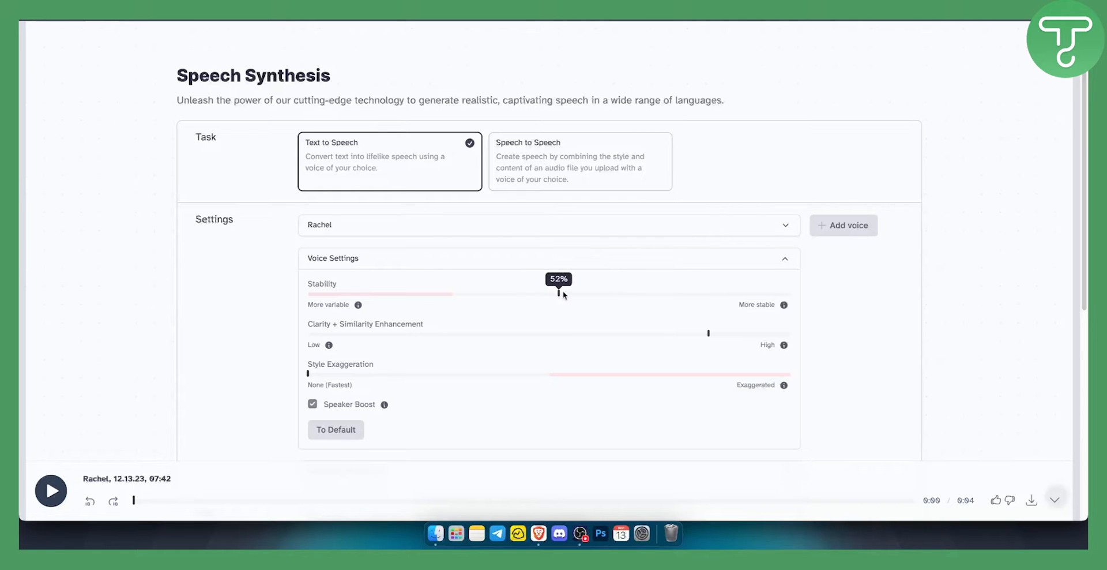
left_click_drag(564, 292, 491, 292)
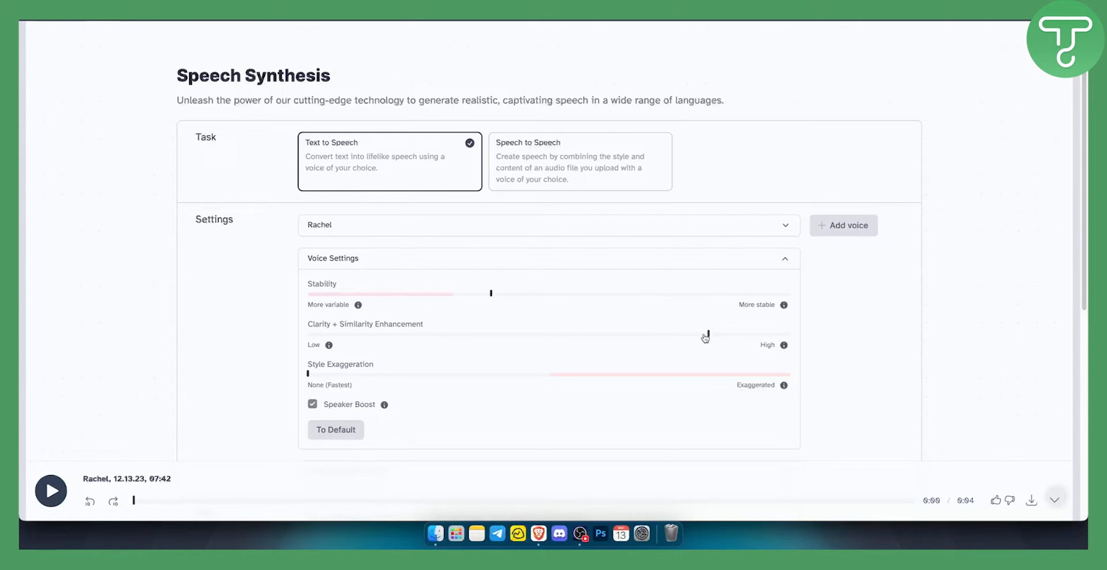
scroll("down", 3)
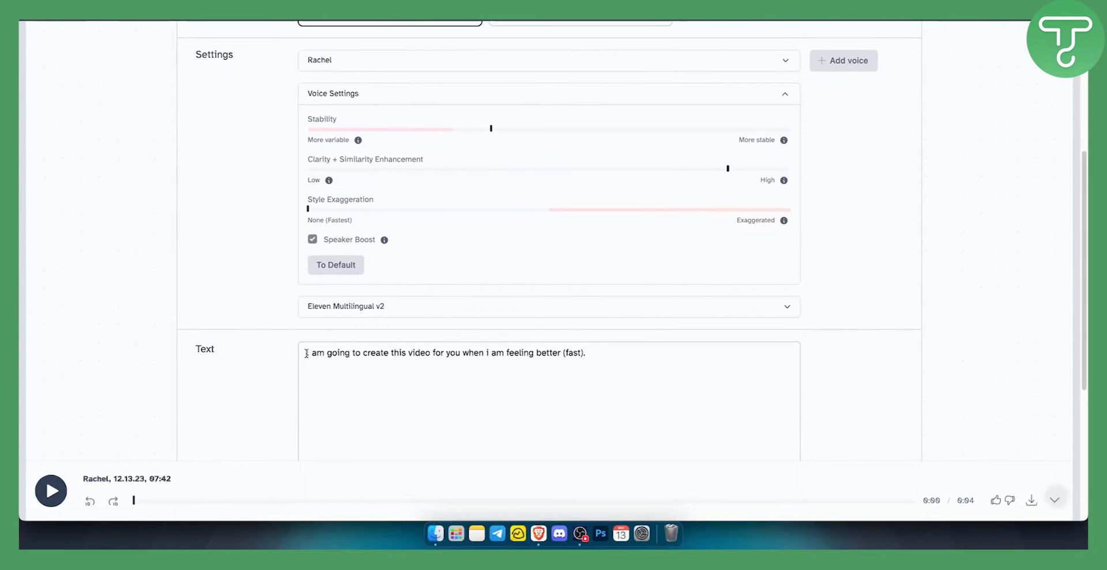
Step: Remove the '(fast)' note so the script ends at 'feeling better.' (65 characters)
left_click_drag(305, 352, 562, 352)
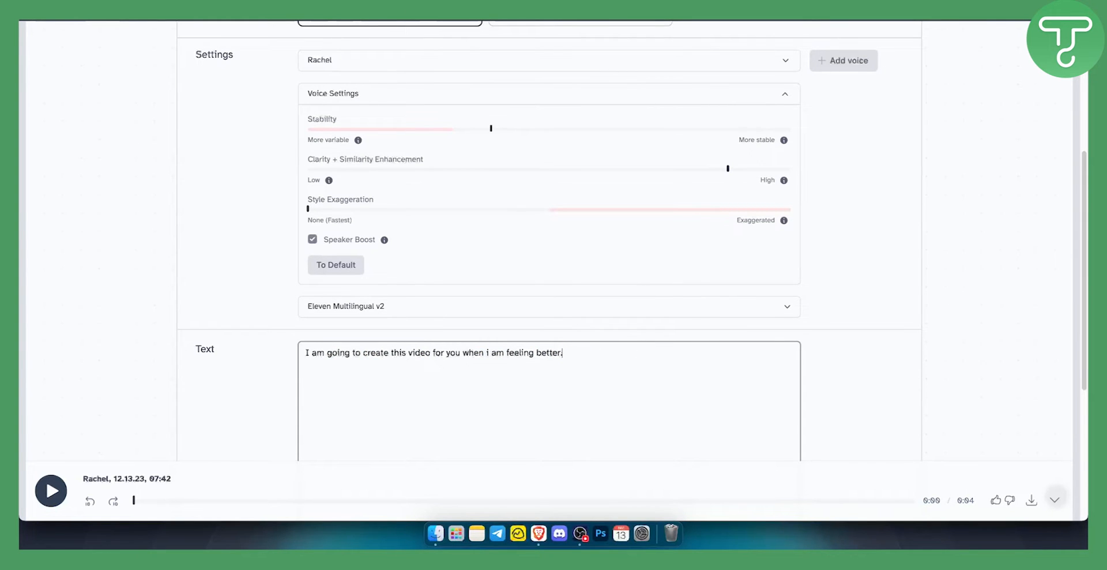
scroll("down", 3)
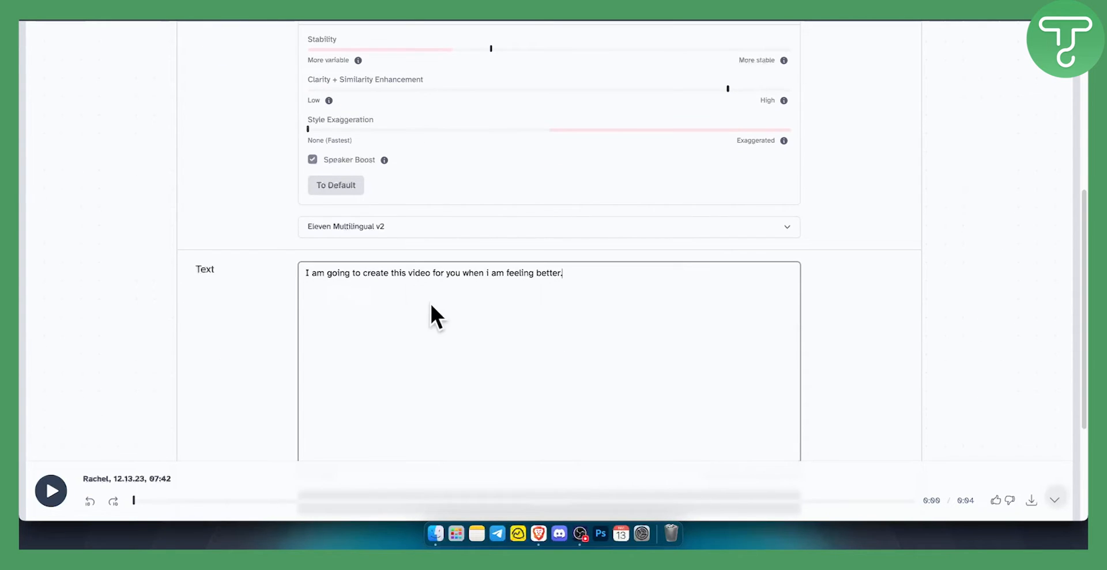
scroll("down", 3)
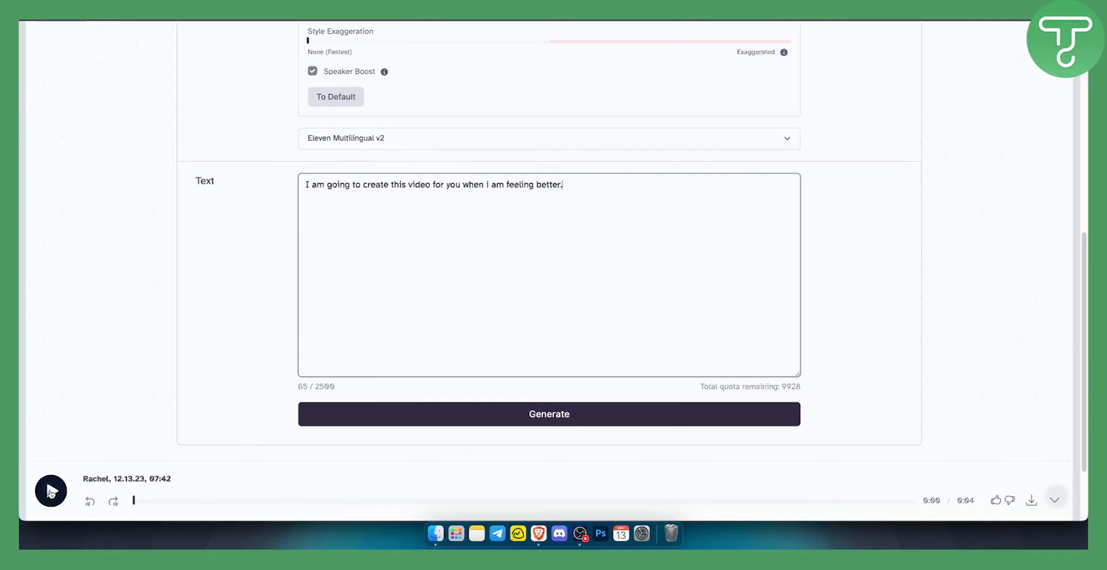
left_click(51, 491)
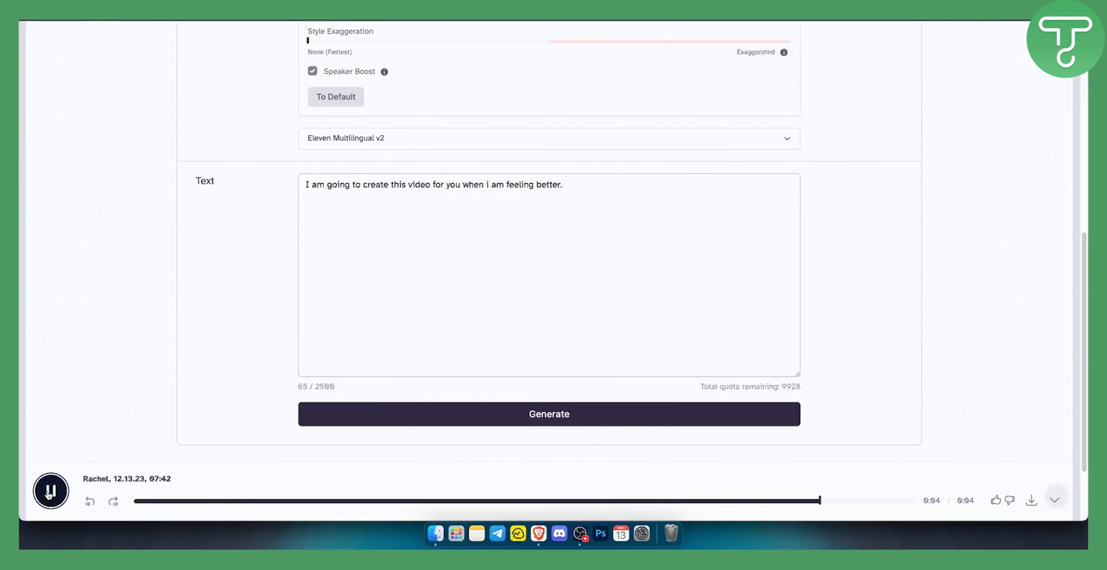
left_click(50, 490)
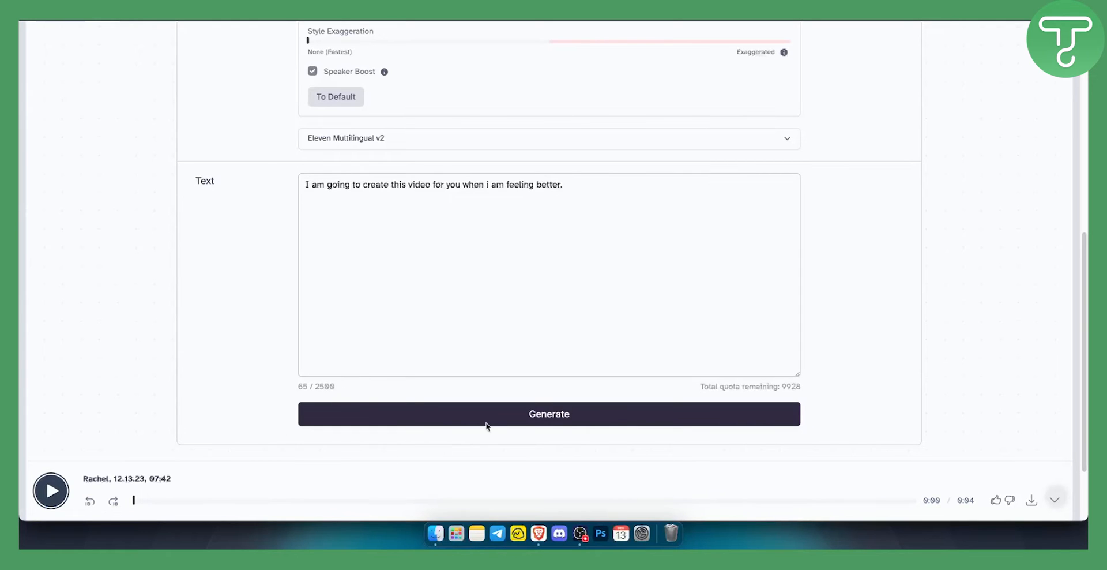
mouse_move(385, 457)
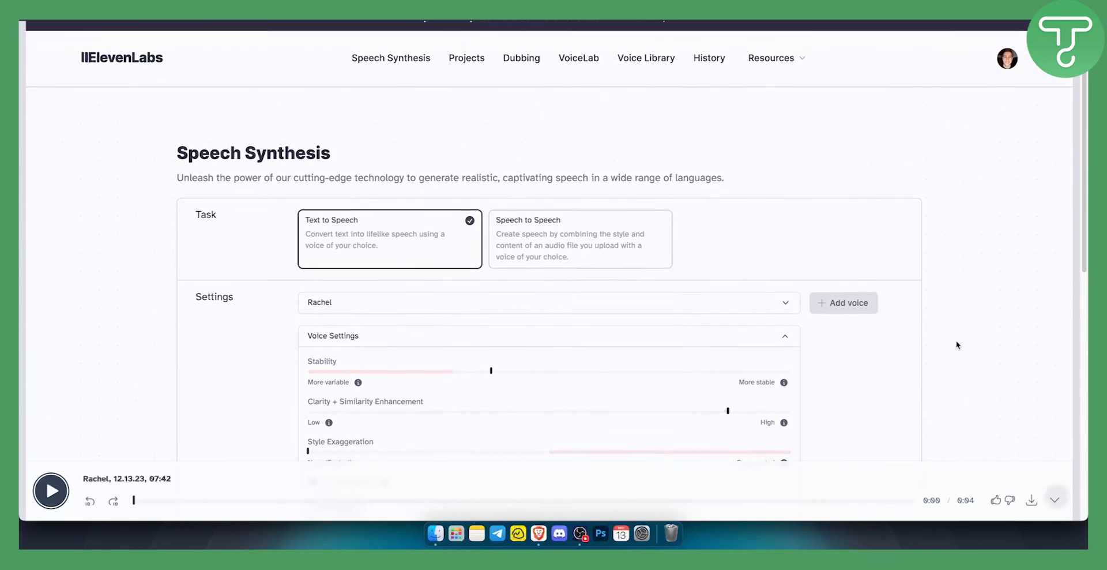
scroll("down", 3)
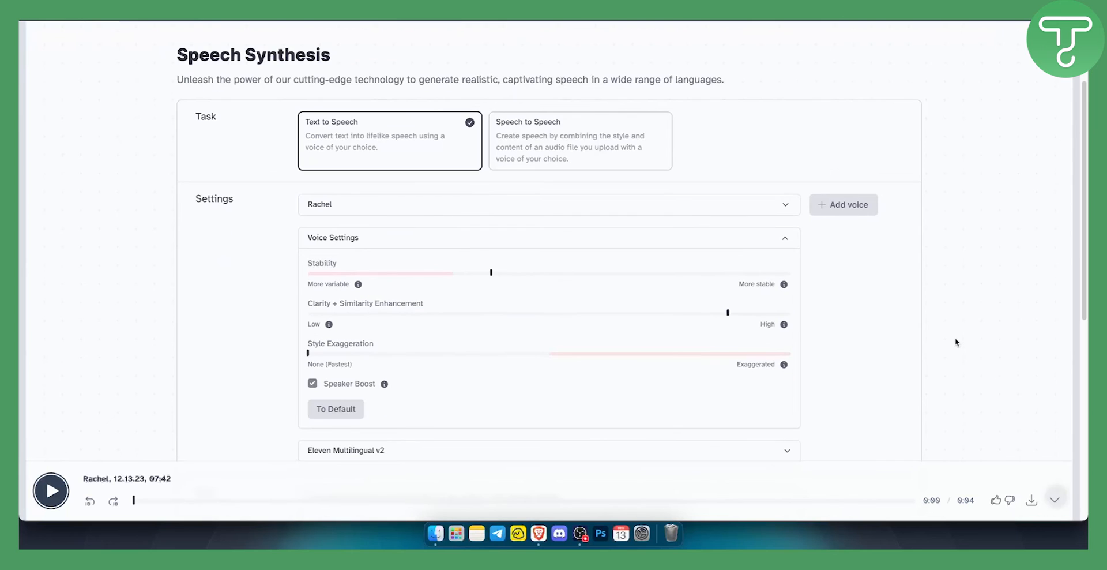